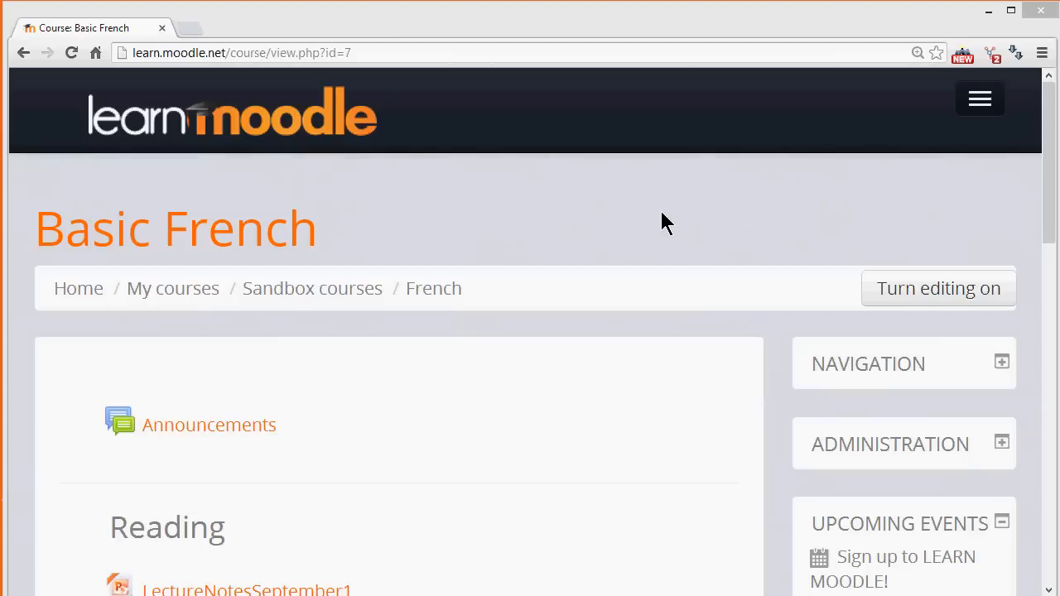
{"action": "mouse_move", "coordinate": [865, 288]}
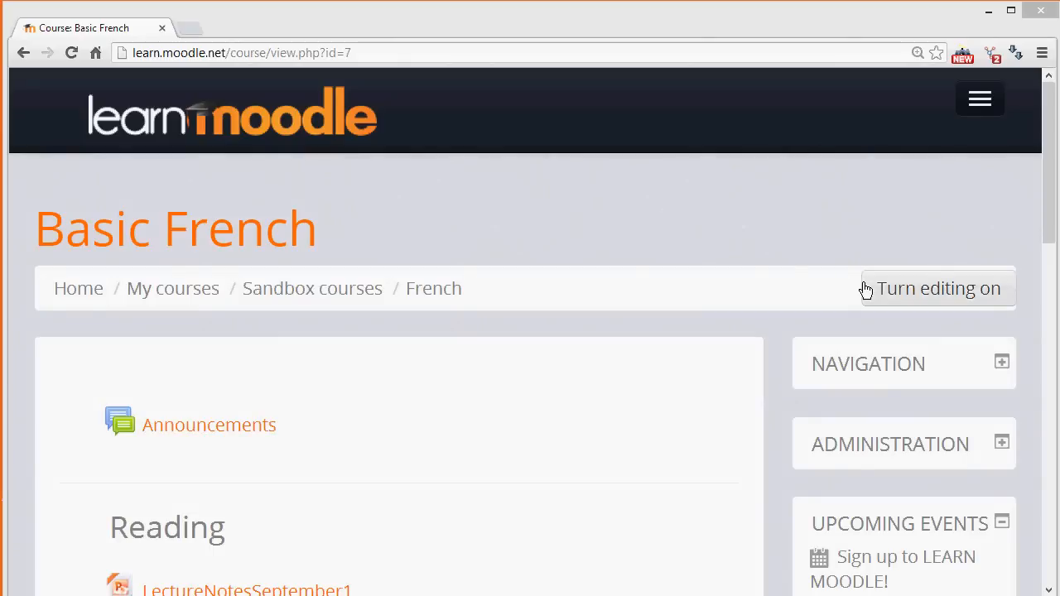
Turn editing on for the Basic French course from Course administration
{"action": "scroll", "scroll_direction": "down", "scroll_amount": 3}
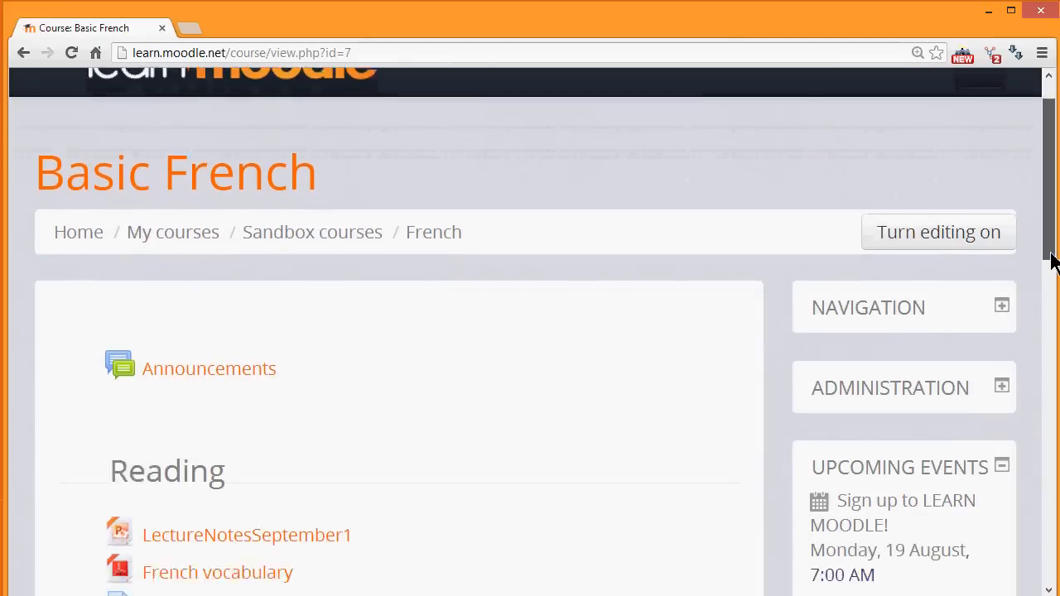
{"action": "left_click", "coordinate": [1001, 387]}
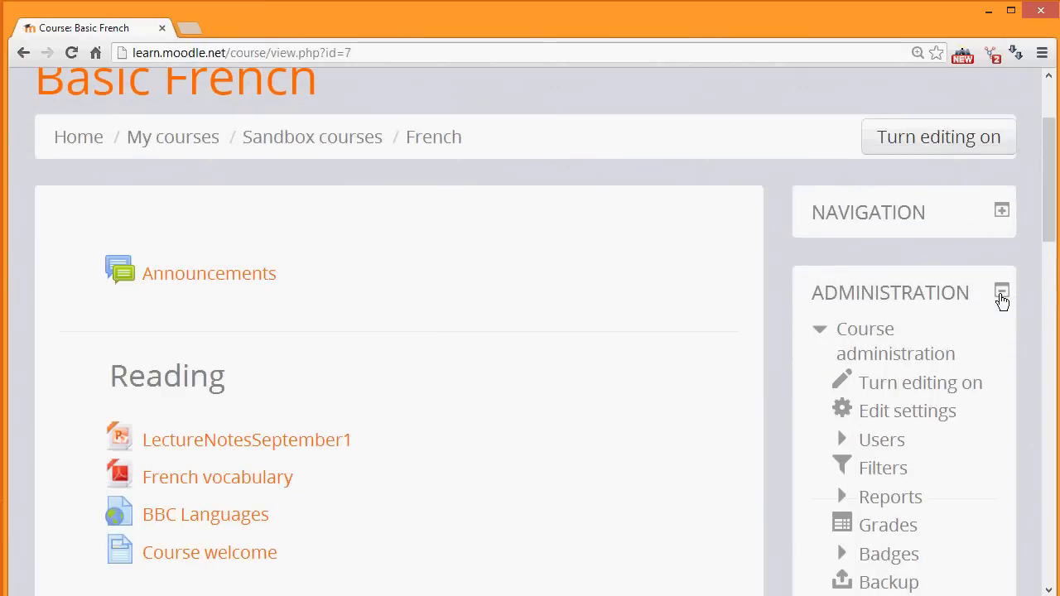
{"action": "left_click", "coordinate": [920, 381]}
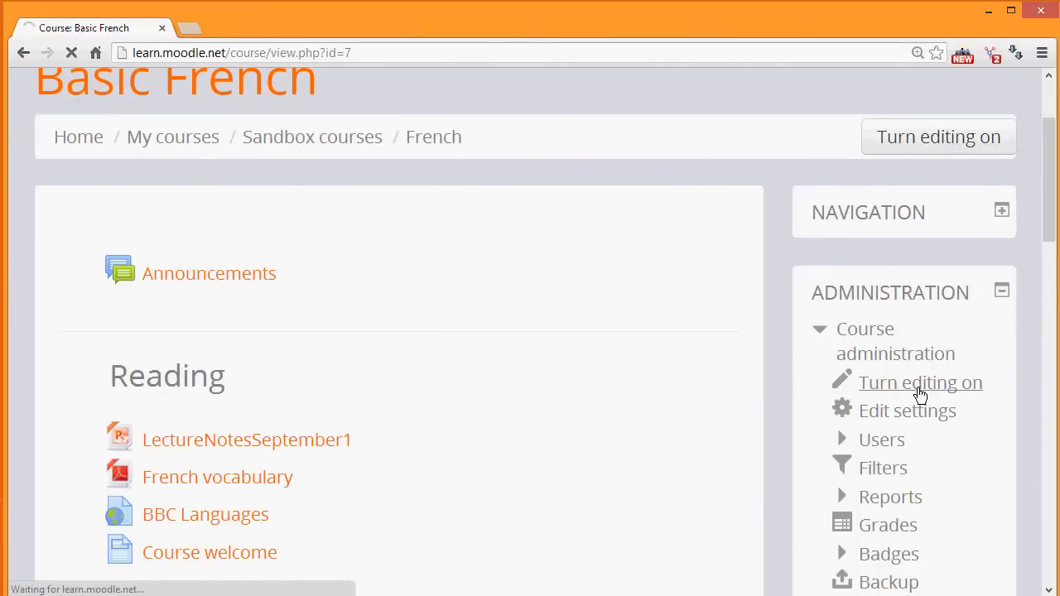
{"action": "left_click", "coordinate": [920, 383]}
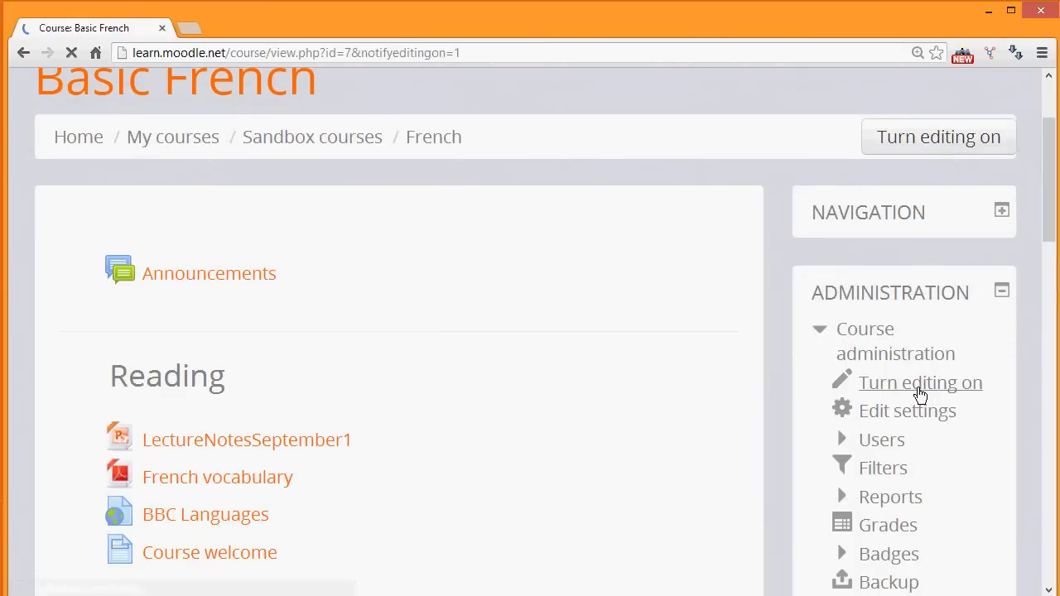
Scroll the reloaded editing-mode course page down to the Speaking section
{"action": "left_click", "coordinate": [920, 382]}
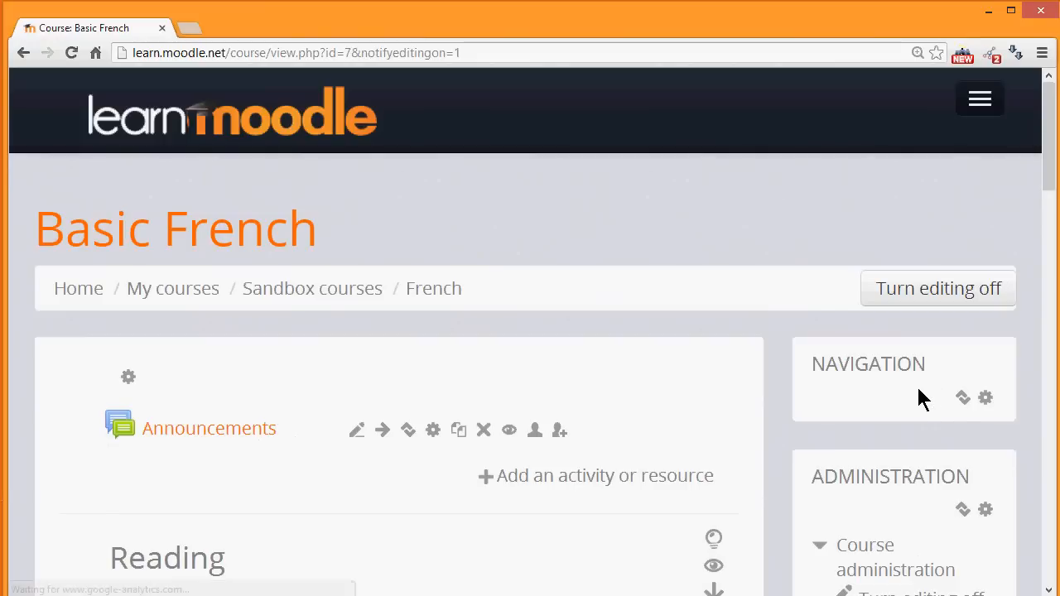
{"action": "scroll", "scroll_direction": "down", "scroll_amount": 3}
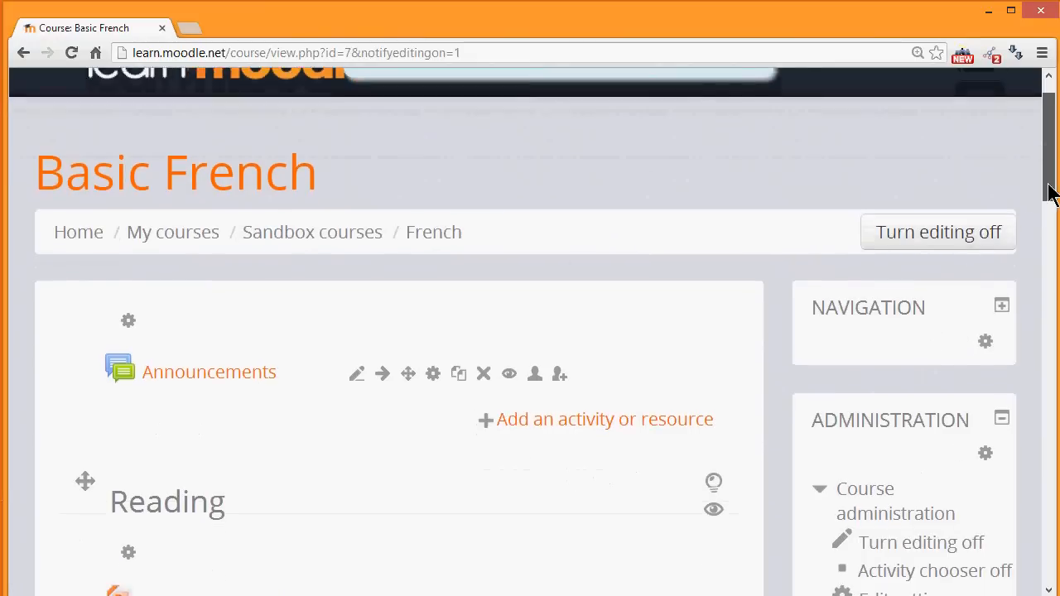
{"action": "scroll", "scroll_direction": "down", "scroll_amount": 3}
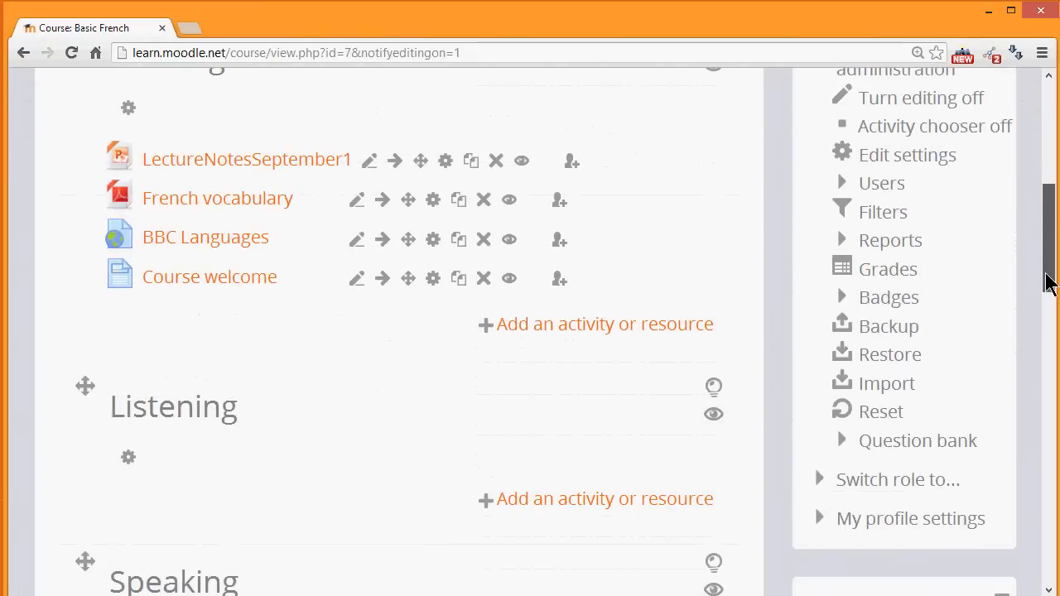
{"action": "scroll", "scroll_direction": "down", "scroll_amount": 3}
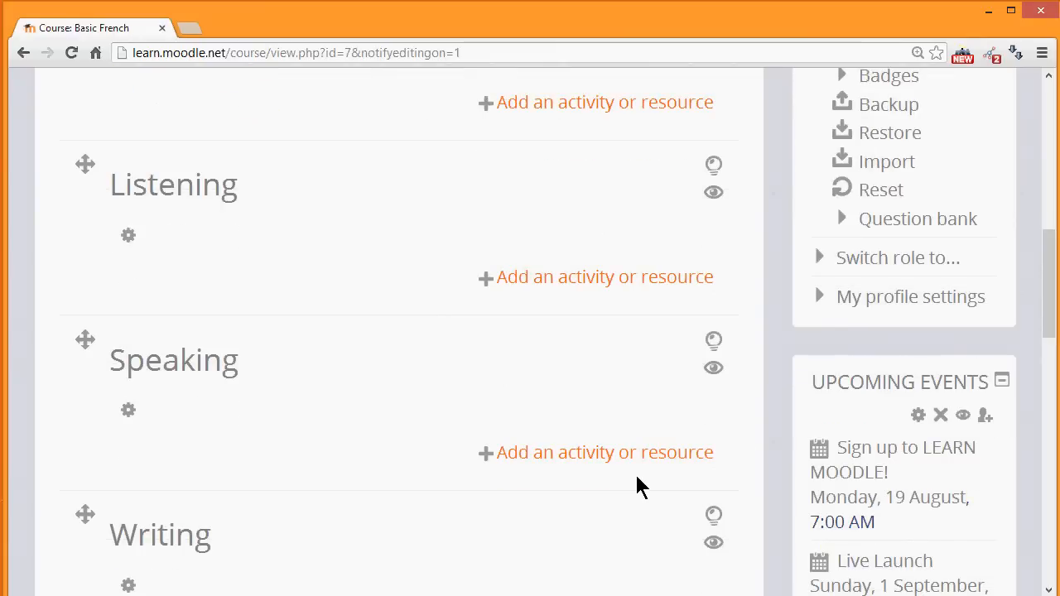
{"action": "mouse_move", "coordinate": [638, 476]}
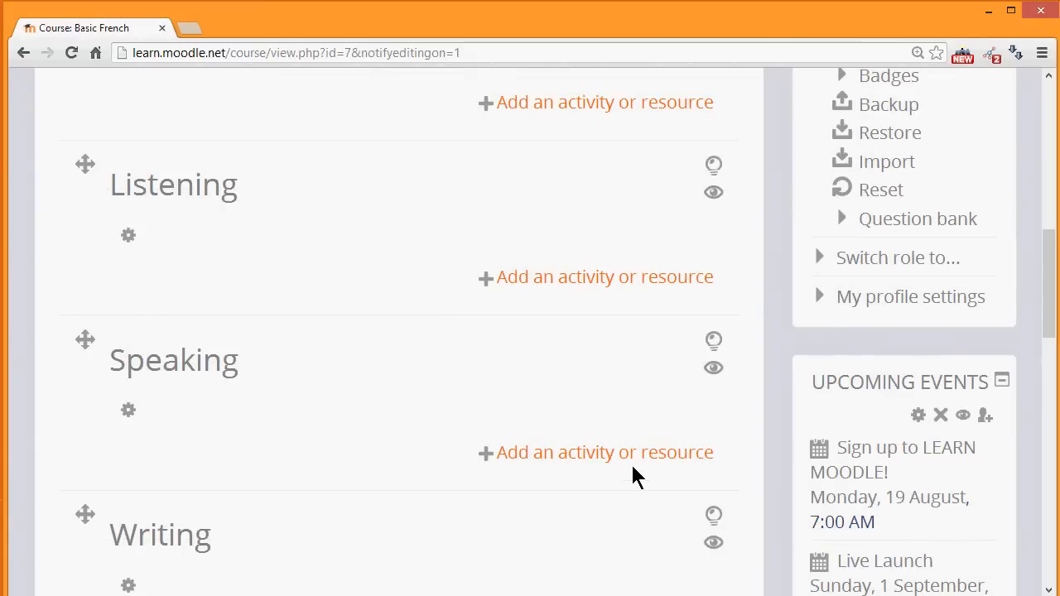
Add a Forum activity to the Speaking section from the activity chooser
{"action": "left_click", "coordinate": [604, 452]}
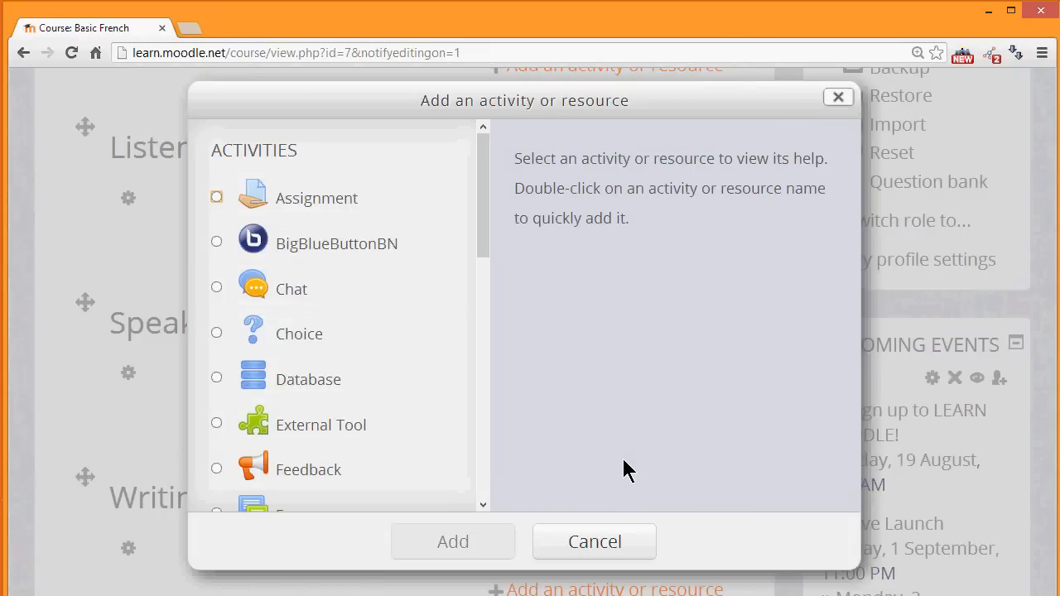
{"action": "mouse_move", "coordinate": [485, 261]}
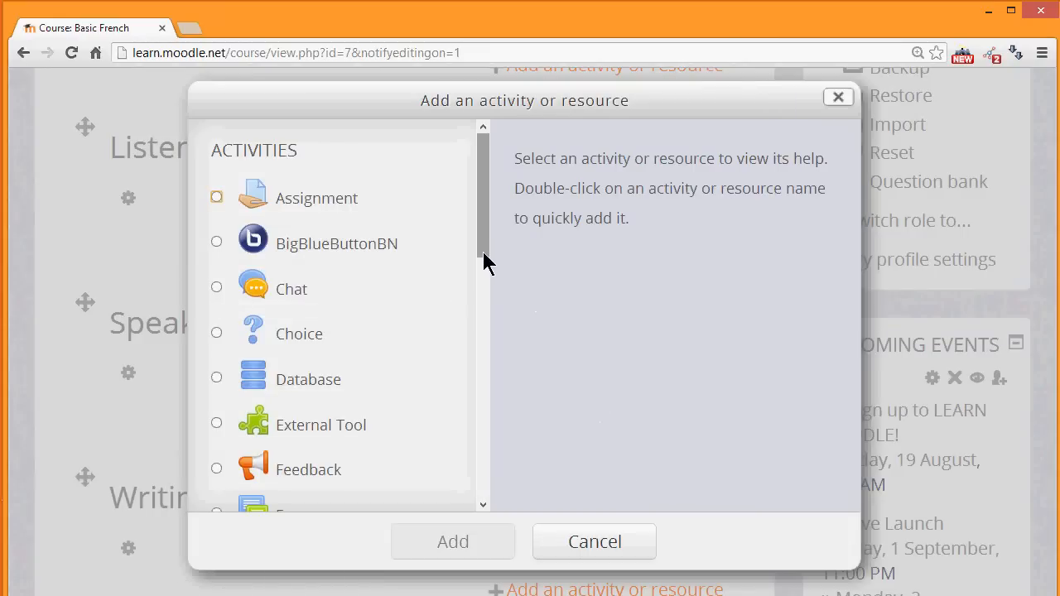
{"action": "scroll", "scroll_direction": "down", "scroll_amount": 3}
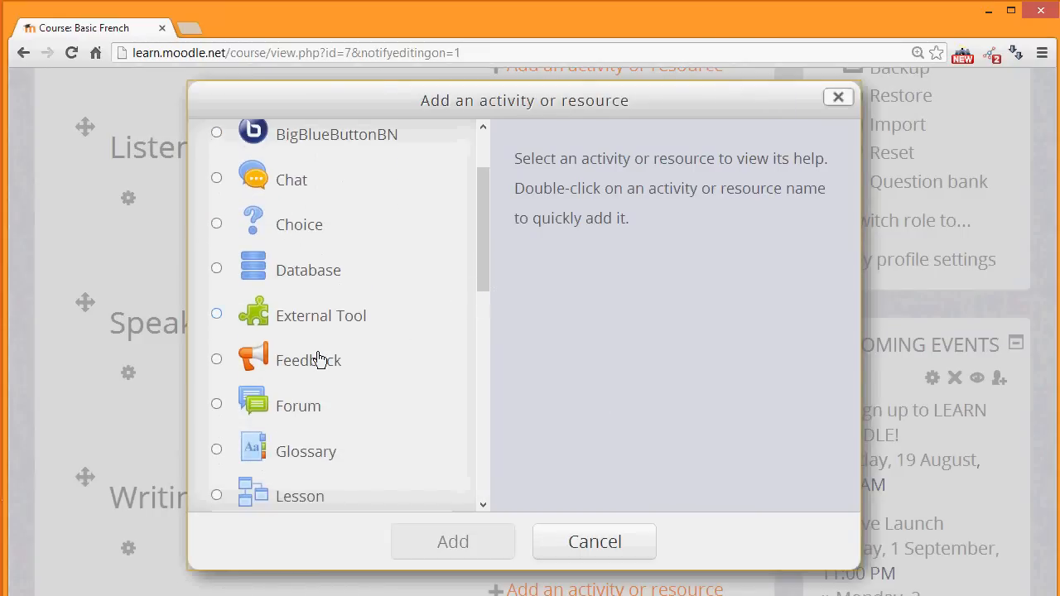
{"action": "left_click", "coordinate": [298, 405]}
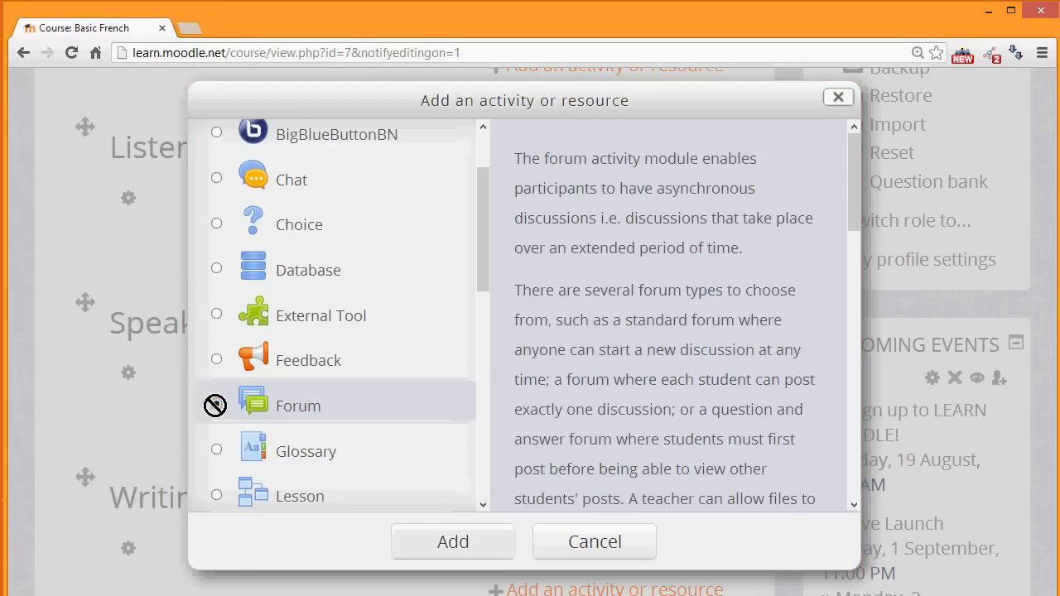
{"action": "left_click", "coordinate": [453, 541]}
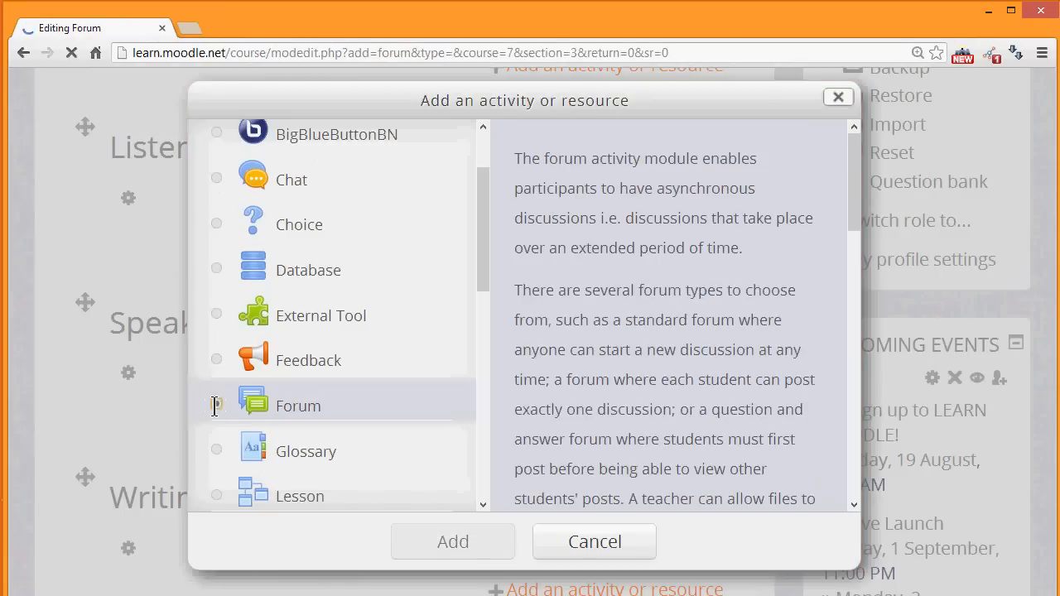
Name the forum 'Introduce yourself' with description 'Say hello and tell us about yourself here!'
{"action": "left_click", "coordinate": [452, 542]}
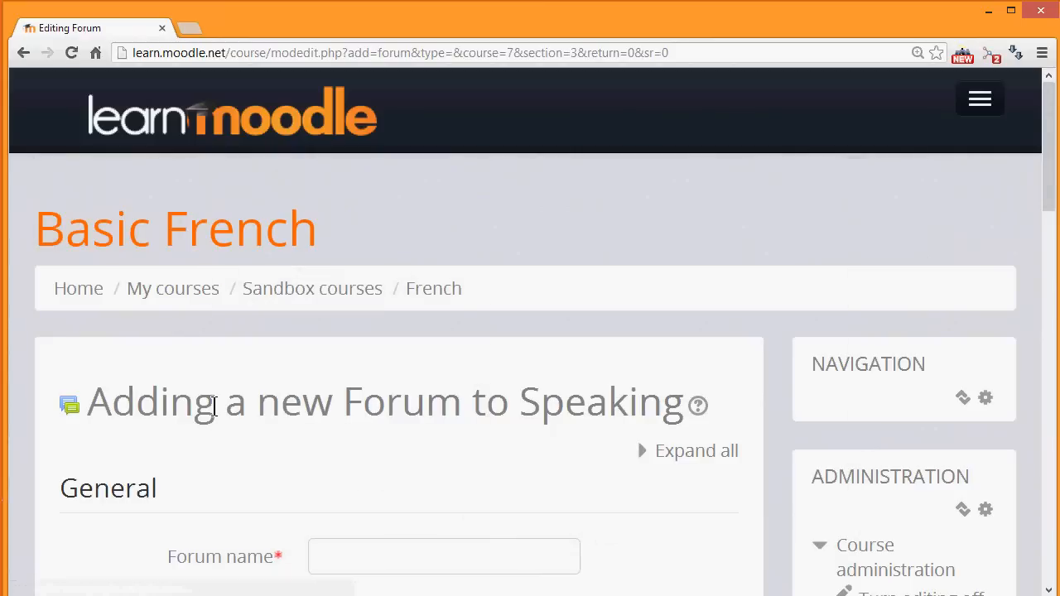
{"action": "mouse_move", "coordinate": [999, 251]}
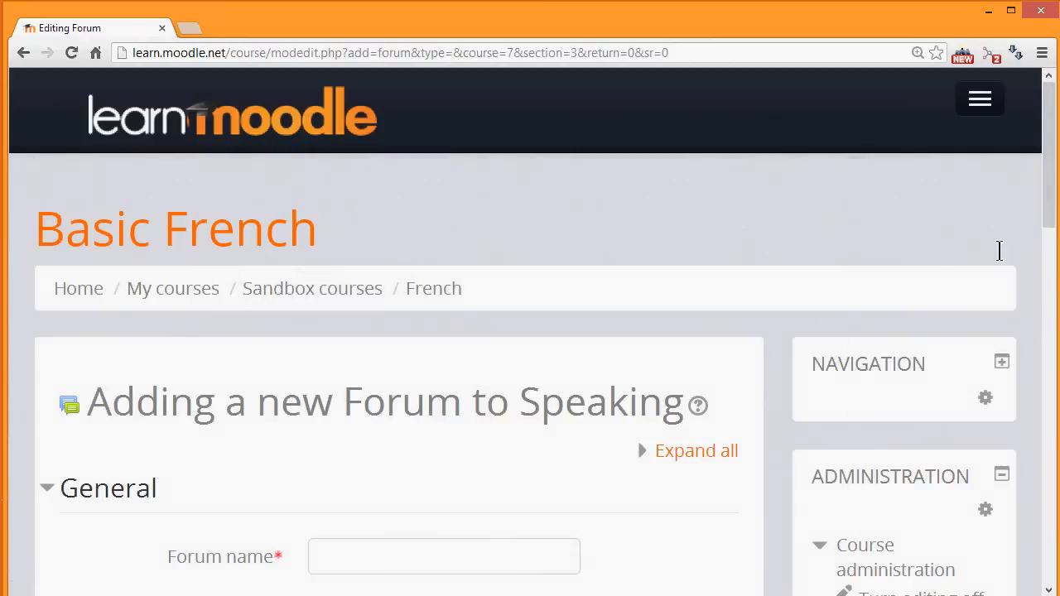
{"action": "scroll", "scroll_direction": "down", "scroll_amount": 3}
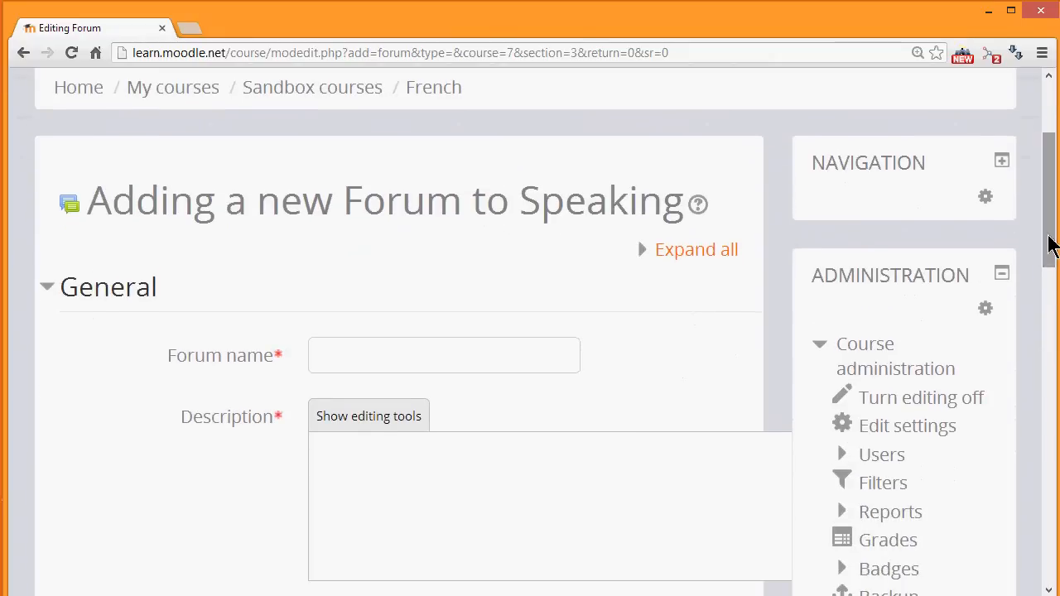
{"action": "left_click", "coordinate": [444, 354]}
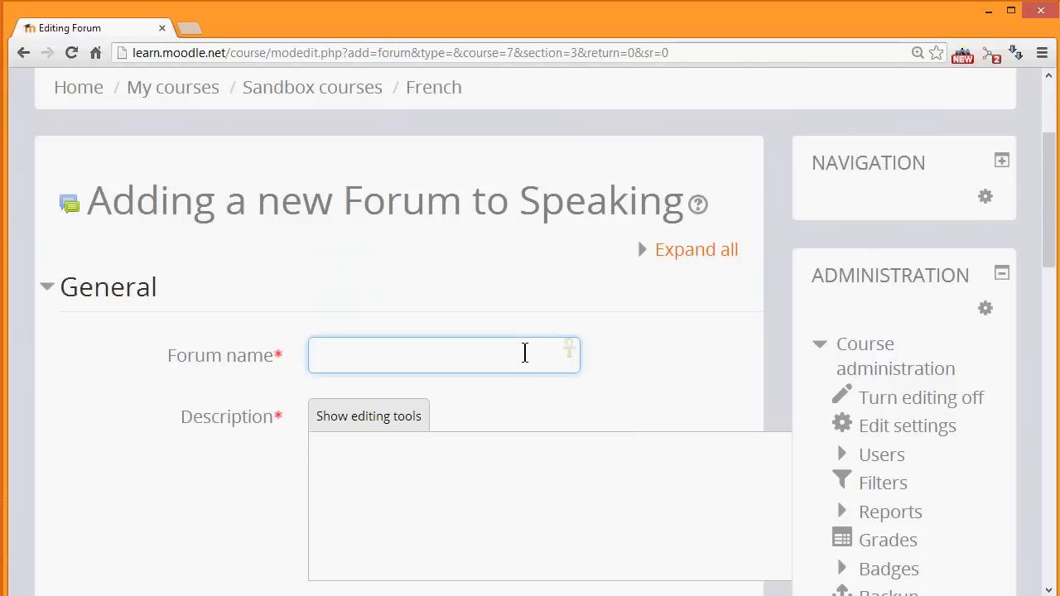
{"action": "type", "text": "Int"}
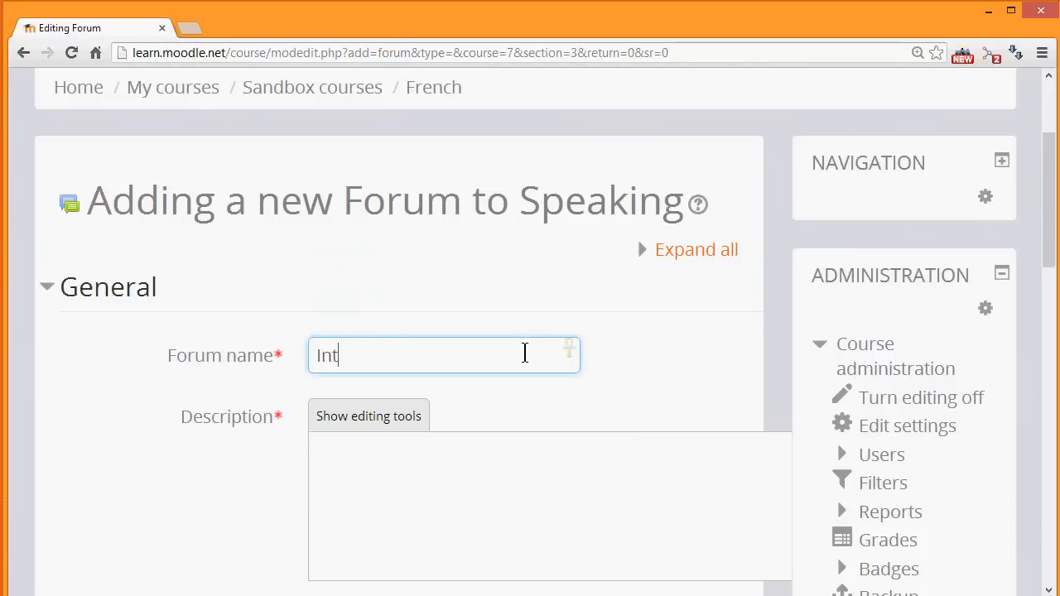
{"action": "type", "text": "roduce yoursel"}
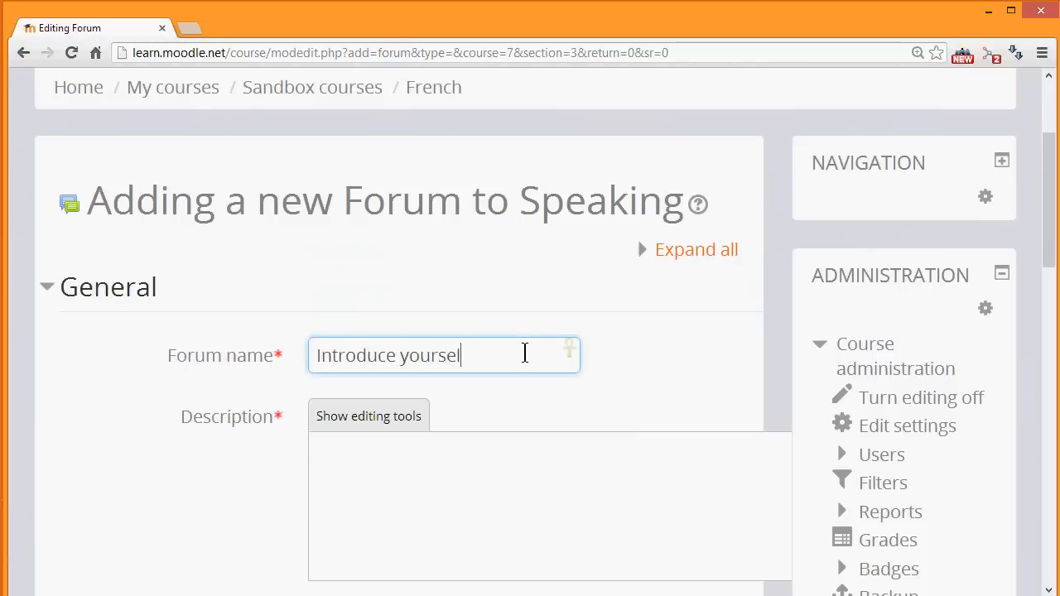
{"action": "type", "text": "Say hello and tell us about yourself here!"}
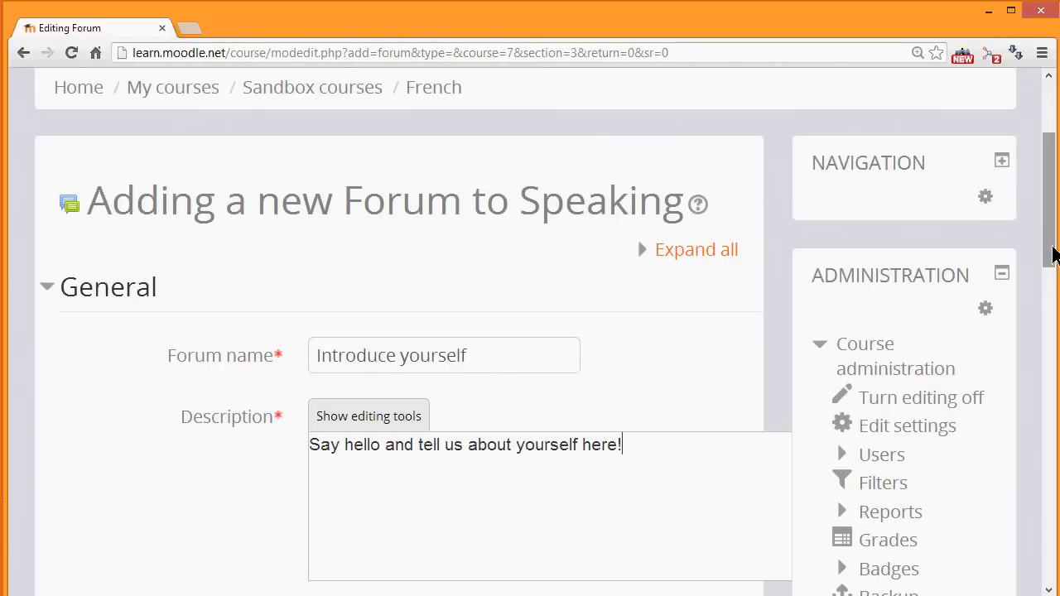
{"action": "scroll", "scroll_direction": "down", "scroll_amount": 3}
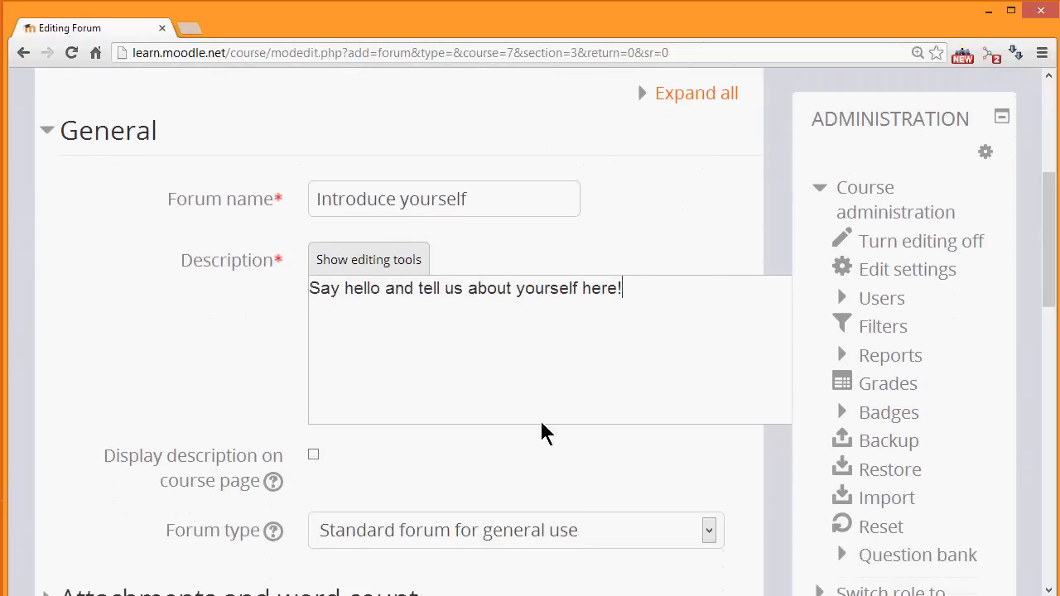
{"action": "mouse_move", "coordinate": [393, 462]}
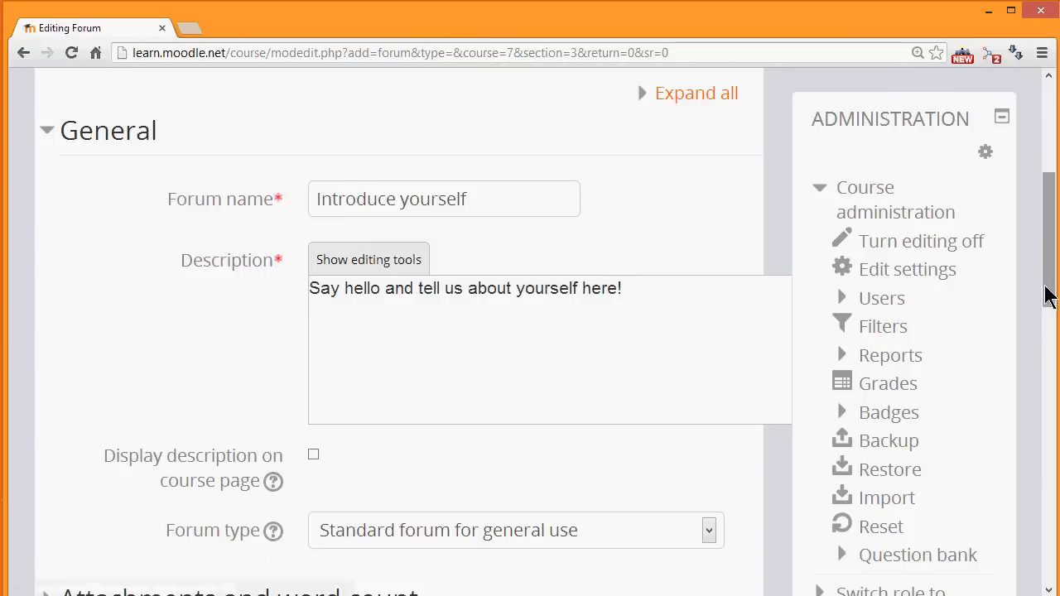
{"action": "scroll", "scroll_direction": "down", "scroll_amount": 3}
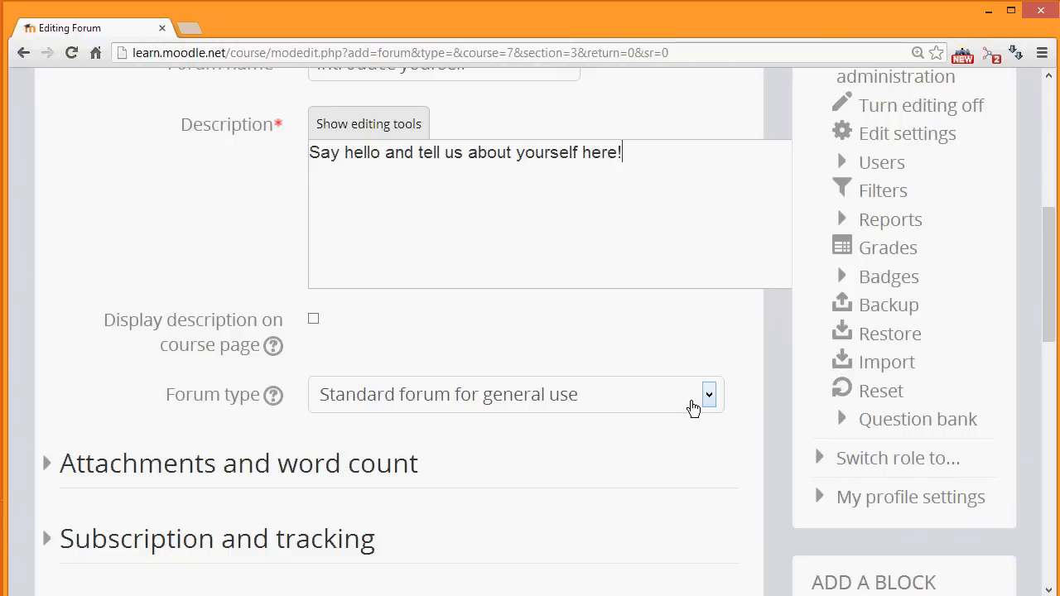
{"action": "left_click", "coordinate": [708, 394]}
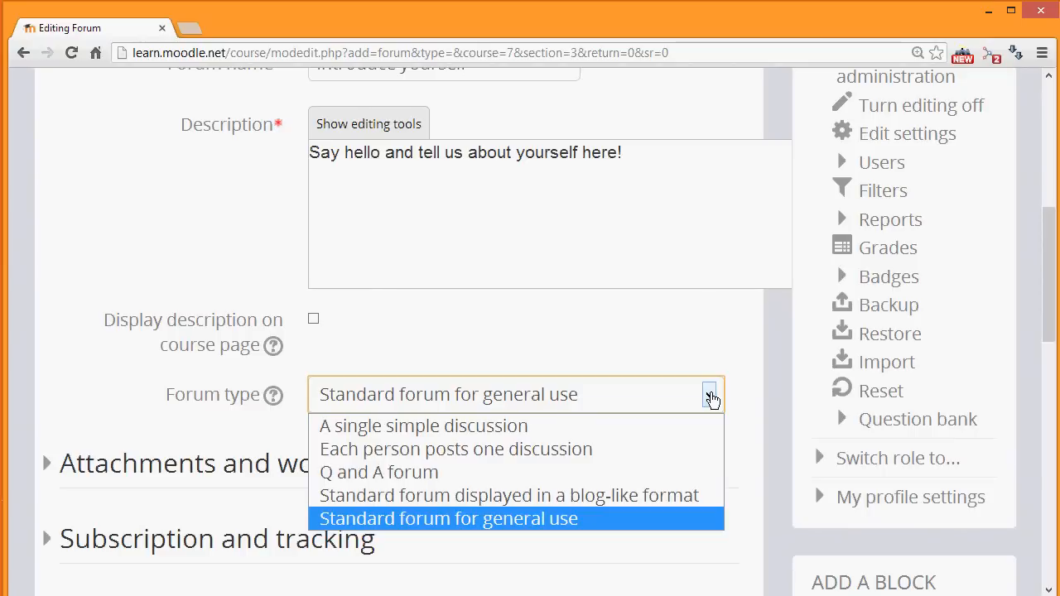
{"action": "mouse_move", "coordinate": [344, 364]}
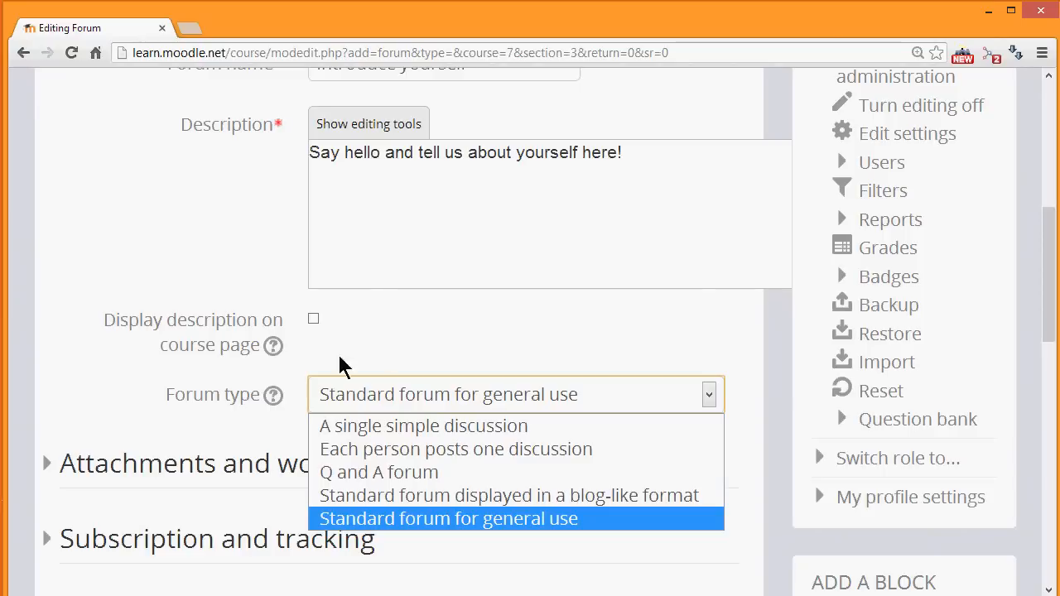
{"action": "mouse_move", "coordinate": [273, 395]}
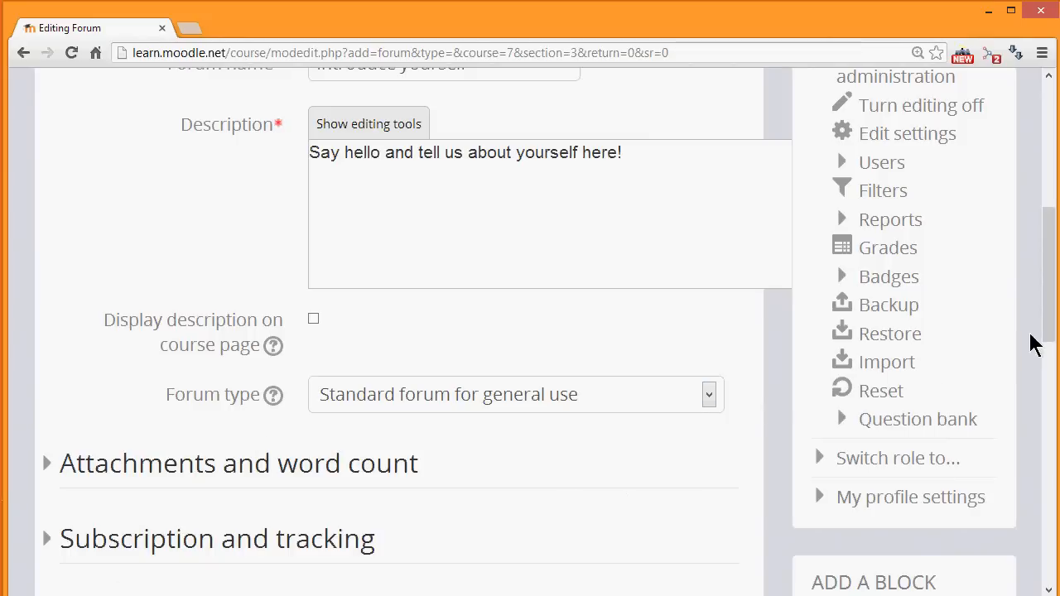
Save the forum and return to the course page
{"action": "scroll", "scroll_direction": "down", "scroll_amount": 3}
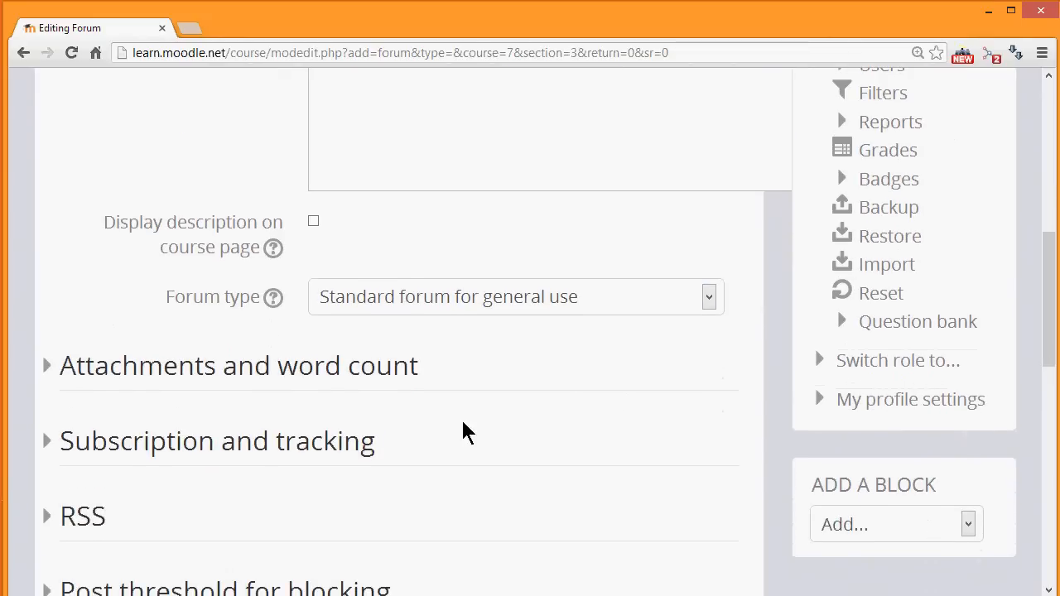
{"action": "mouse_move", "coordinate": [414, 422]}
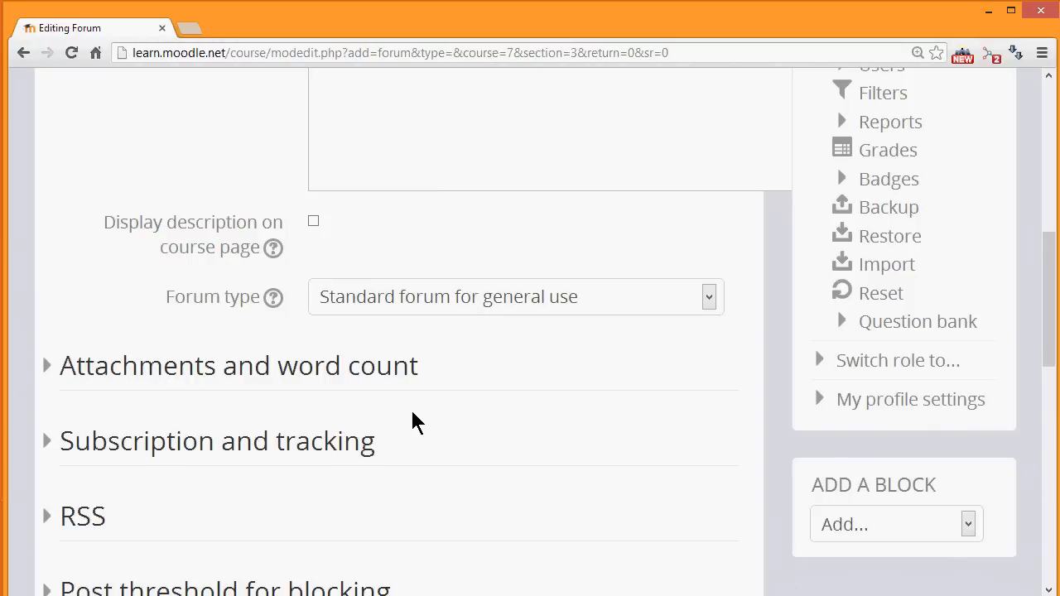
{"action": "scroll", "scroll_direction": "down", "scroll_amount": 3}
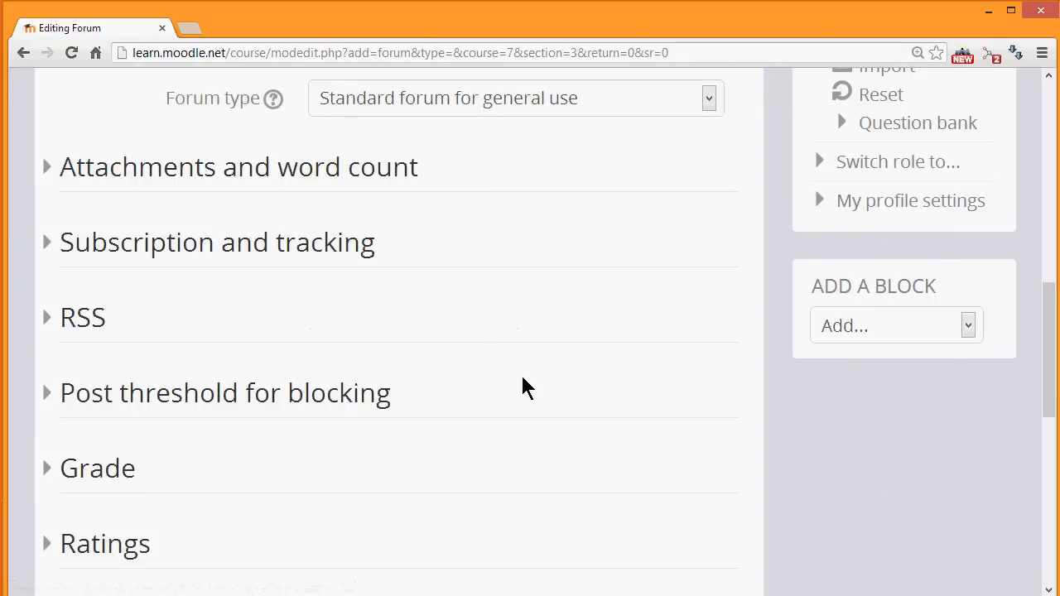
{"action": "scroll", "scroll_direction": "down", "scroll_amount": 3}
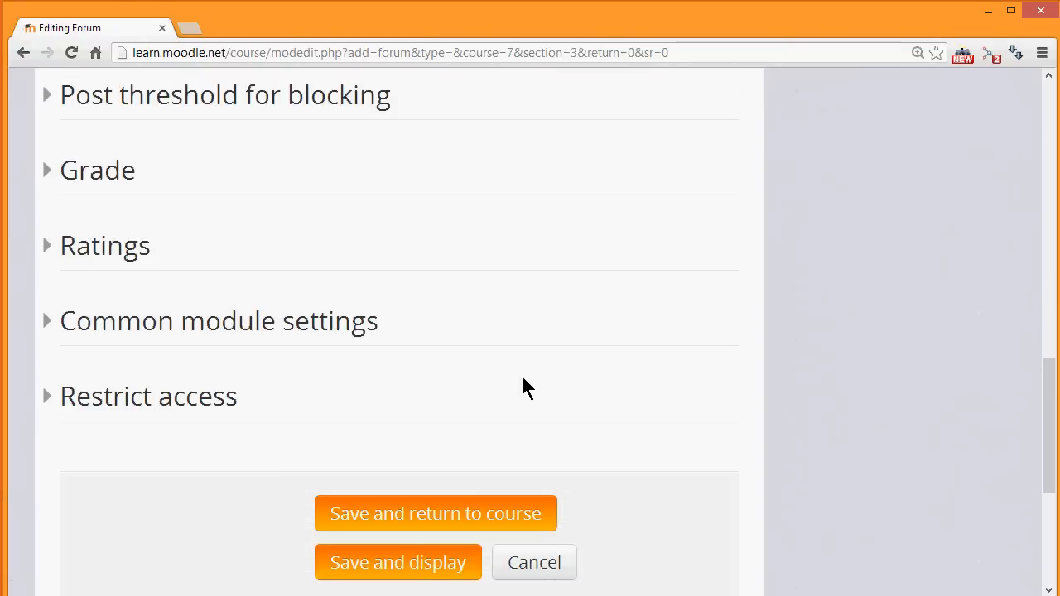
{"action": "mouse_move", "coordinate": [436, 514]}
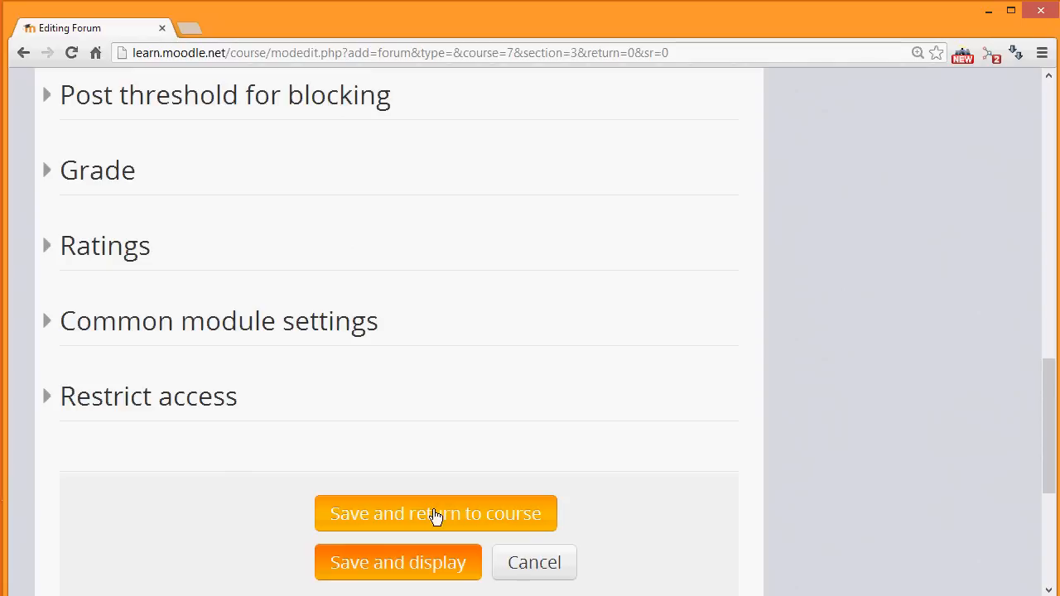
{"action": "left_click", "coordinate": [435, 514]}
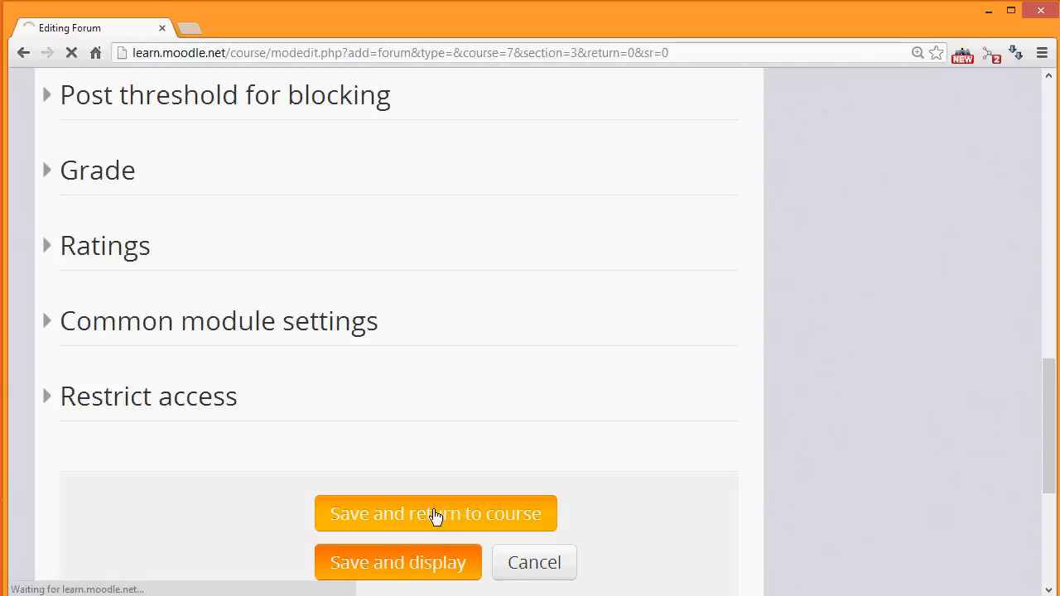
{"action": "left_click", "coordinate": [435, 513]}
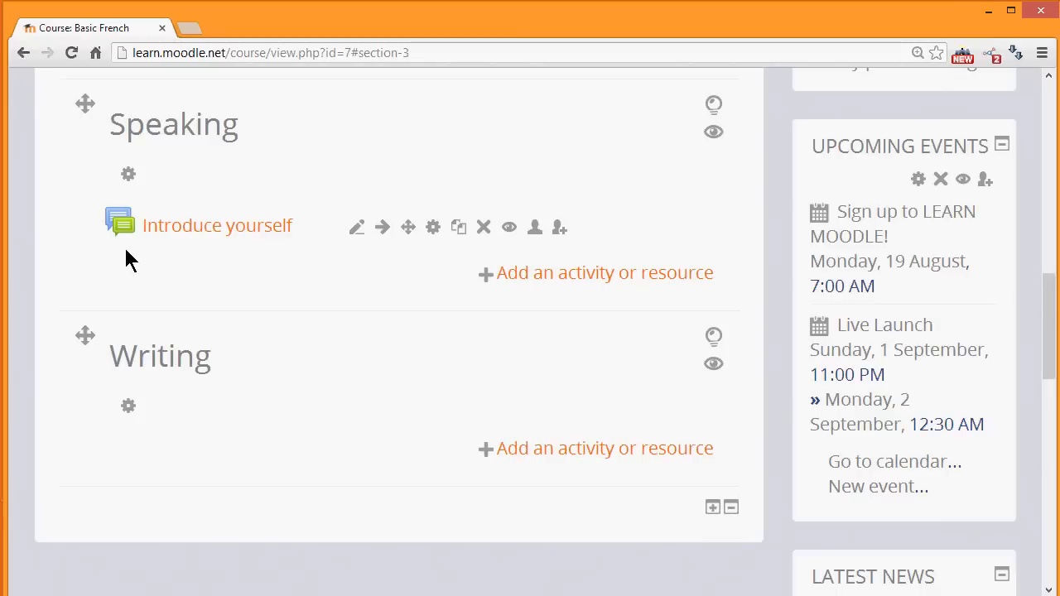